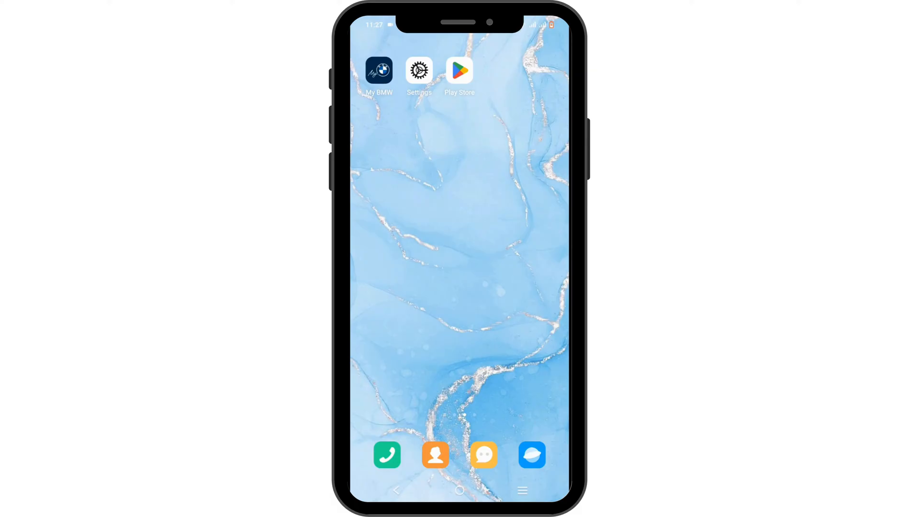
Step: Launch Settings from the home screen and scroll down to the Apps section
click(419, 70)
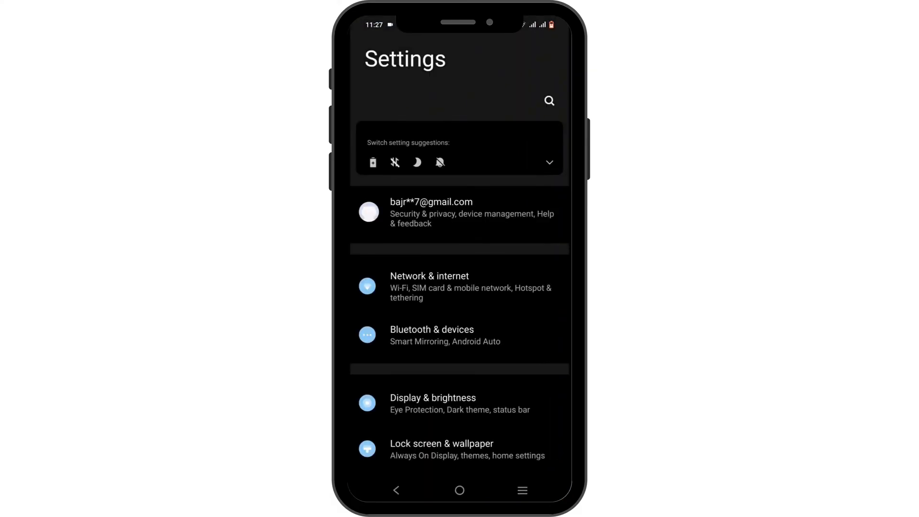
scroll(down, 3)
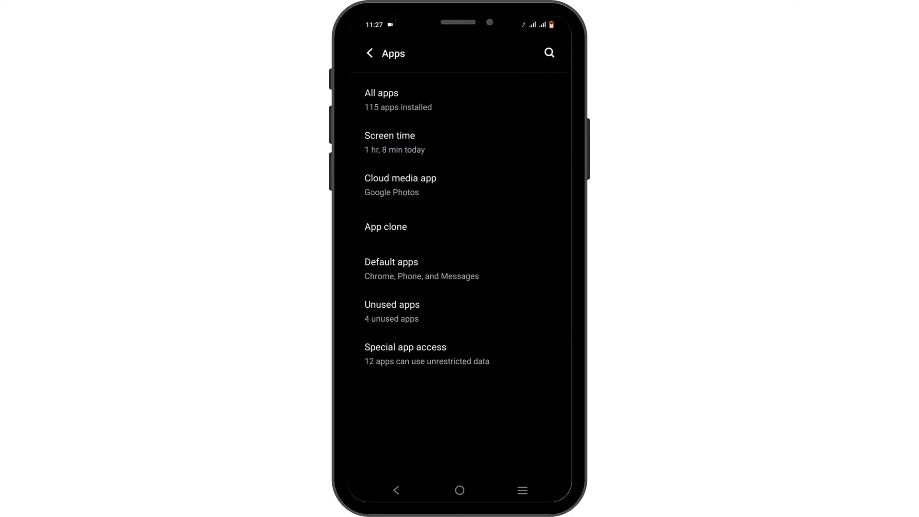
Step: Show all installed apps, select My BMW and go to its Storage & cache details
click(381, 100)
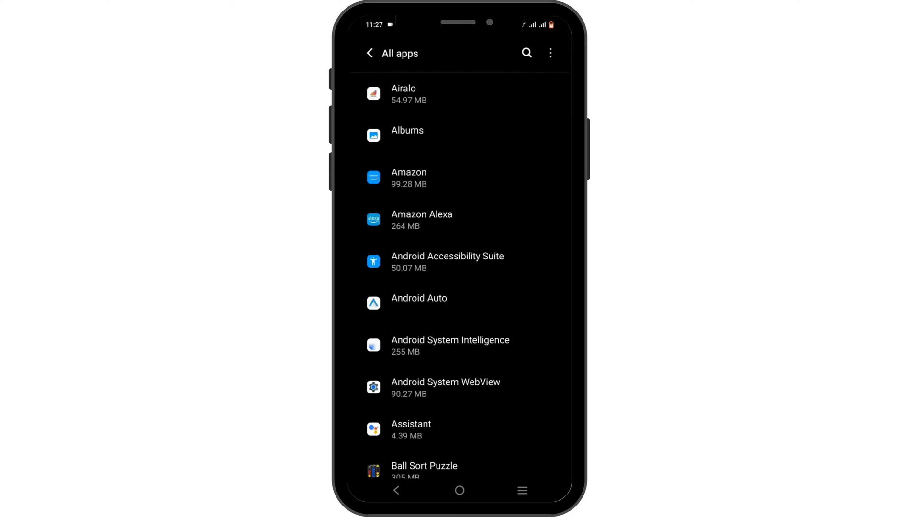
click(526, 53)
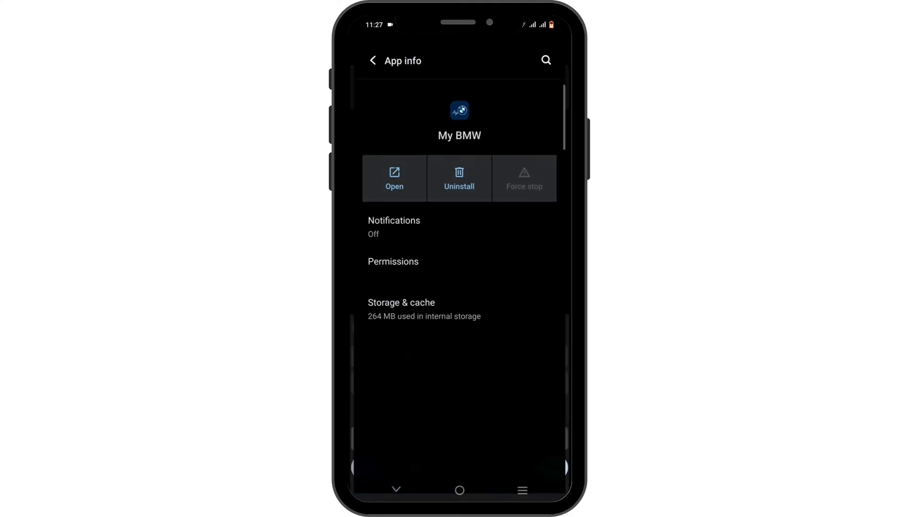
scroll(down, 3)
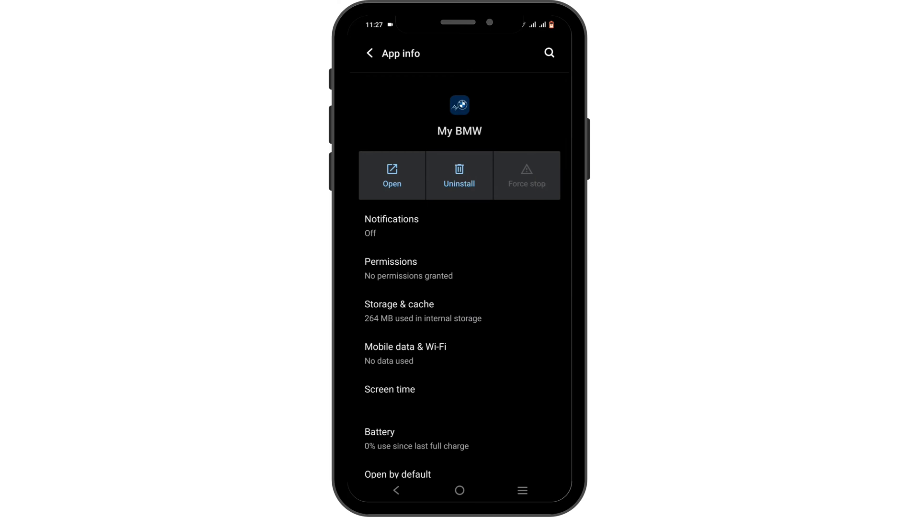
click(439, 311)
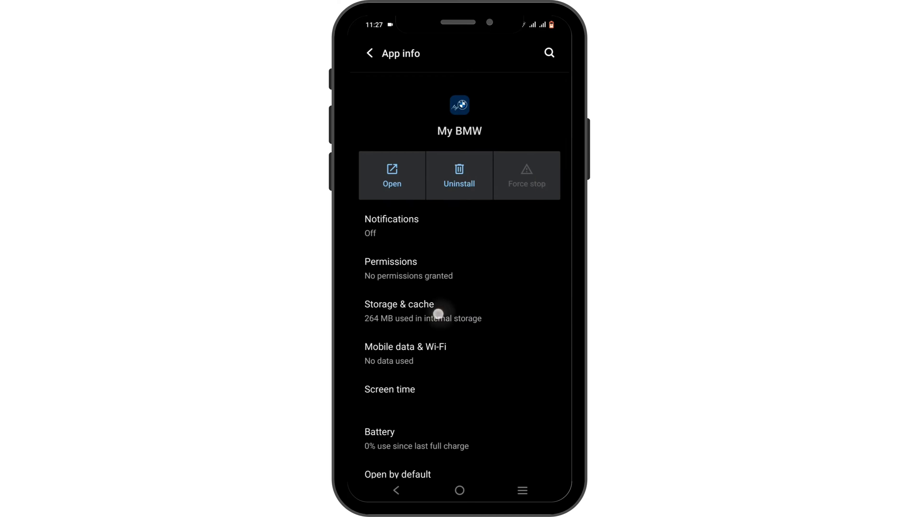
Step: Clear My BMW's cached data so the cache reads 0 B
click(399, 310)
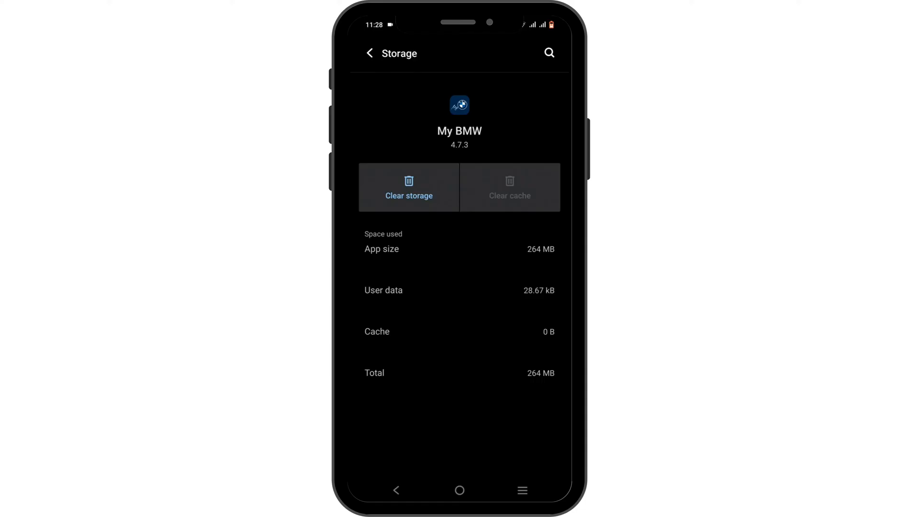
click(370, 53)
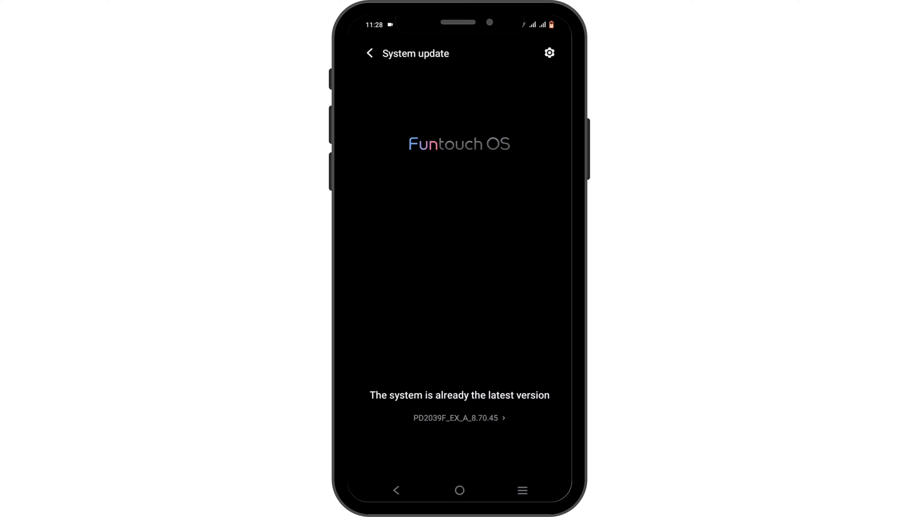
Step: After System update reports the latest version, return to the home screen
click(459, 490)
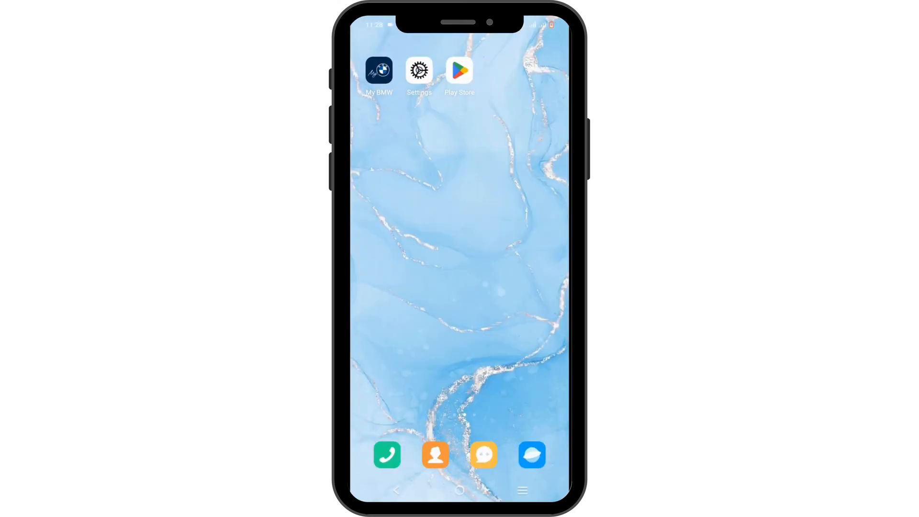